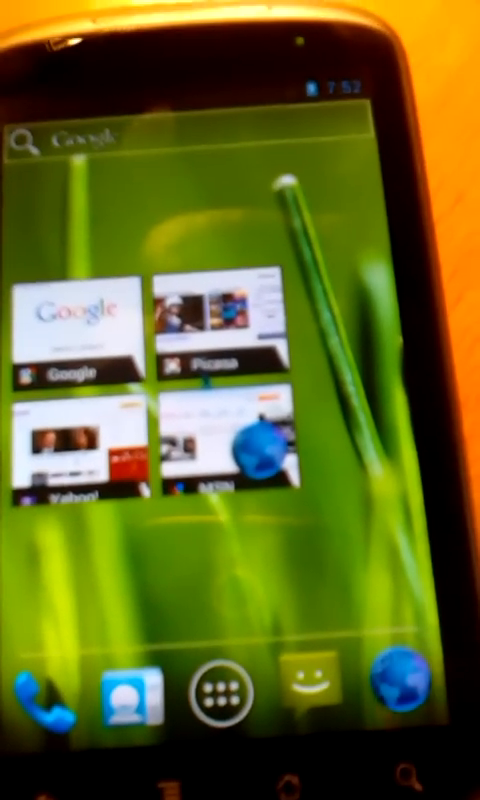
Step: Launch Settings and scroll down to the System section with About phone
{"action": "left_click", "coordinate": [223, 699]}
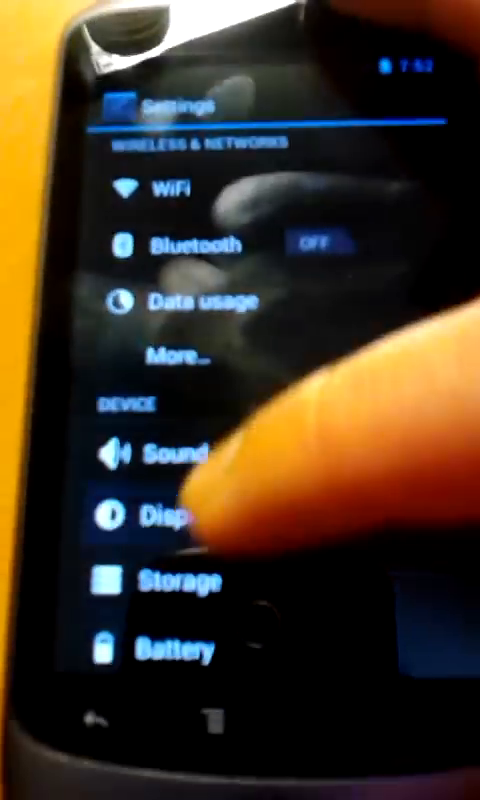
{"action": "scroll", "scroll_direction": "down", "scroll_amount": 3}
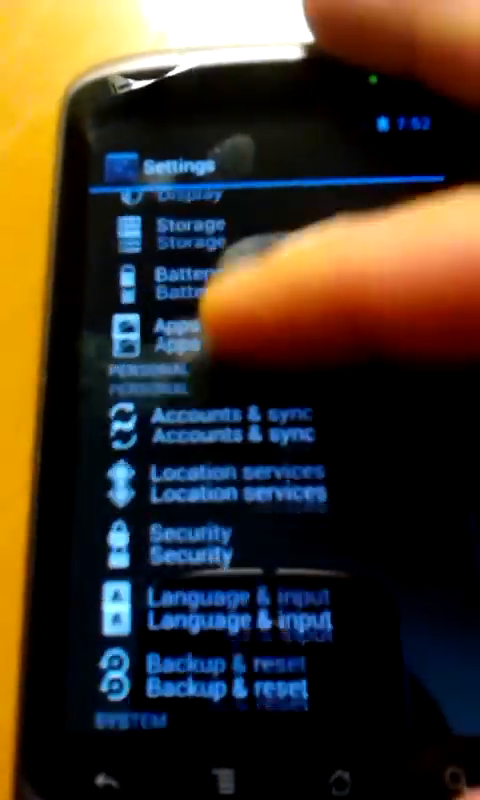
{"action": "scroll", "scroll_direction": "down", "scroll_amount": 3}
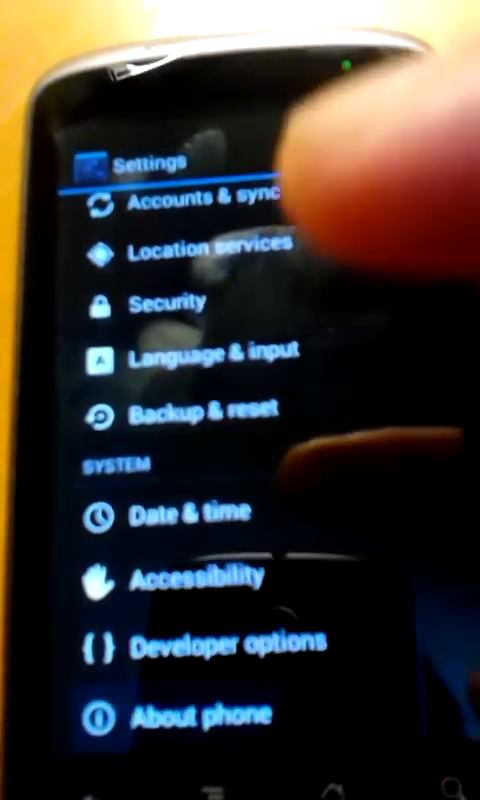
{"action": "left_click", "coordinate": [205, 714]}
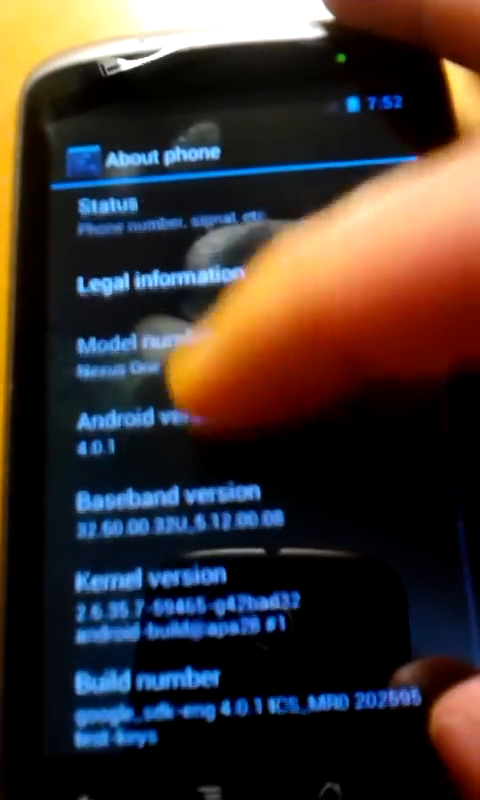
{"action": "scroll", "scroll_direction": "down", "scroll_amount": 3}
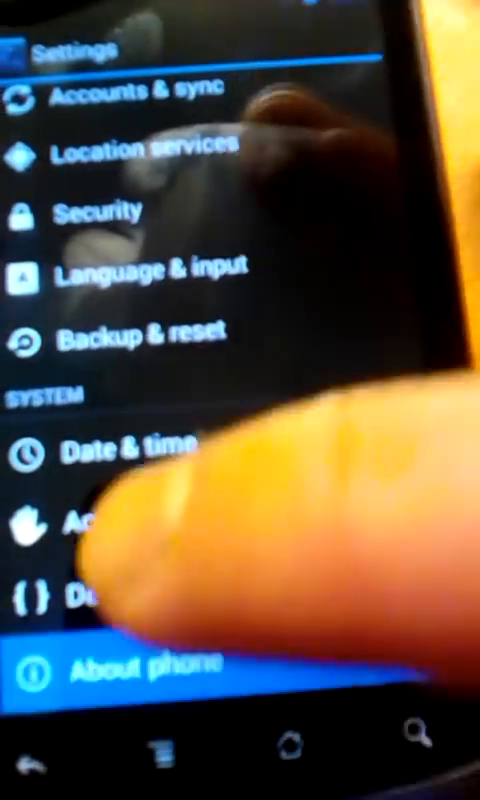
Step: Open About phone to view model Nexus One and Android version 4.0.1
{"action": "left_click", "coordinate": [140, 661]}
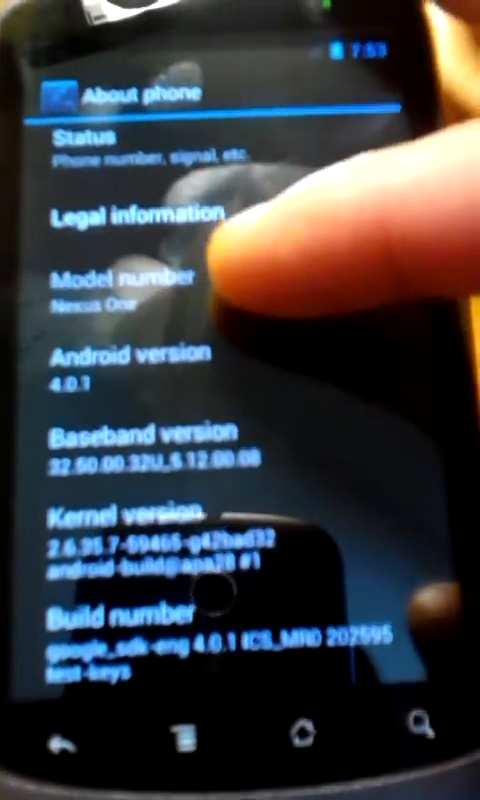
{"action": "scroll", "scroll_direction": "down", "scroll_amount": 3}
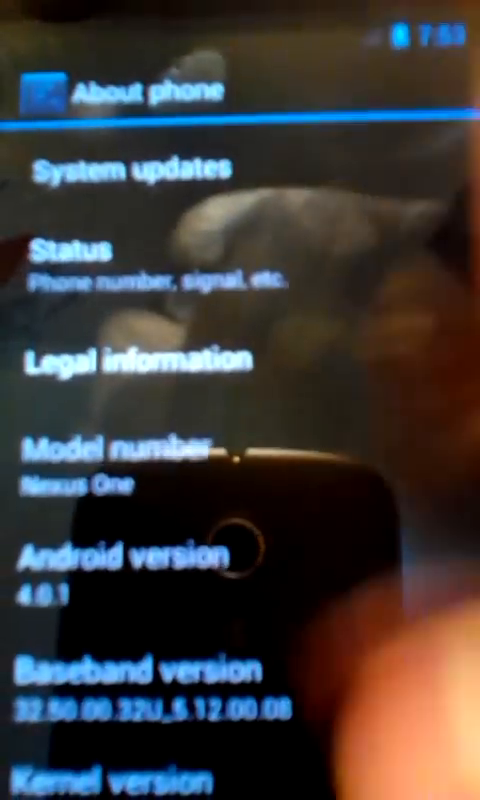